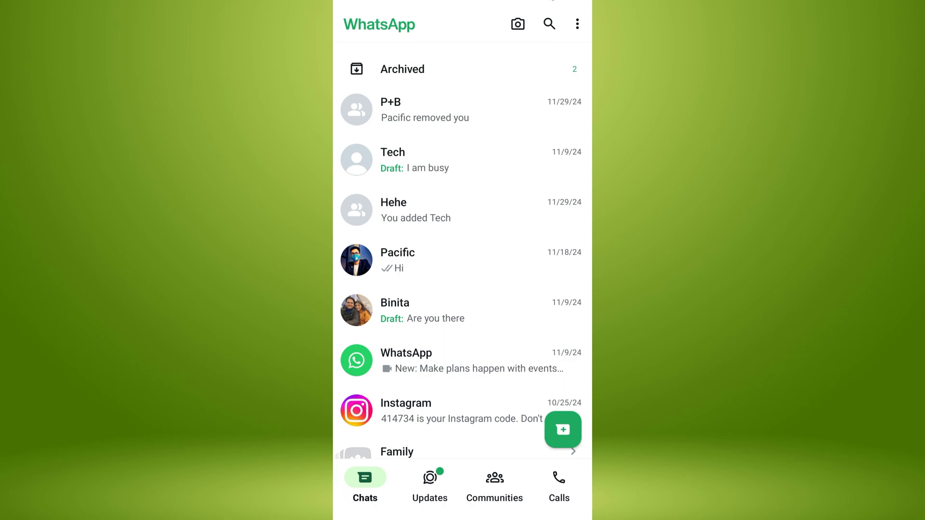
Step: Leave WhatsApp and browse the home screen to the page of installed apps
scroll("down", 3)
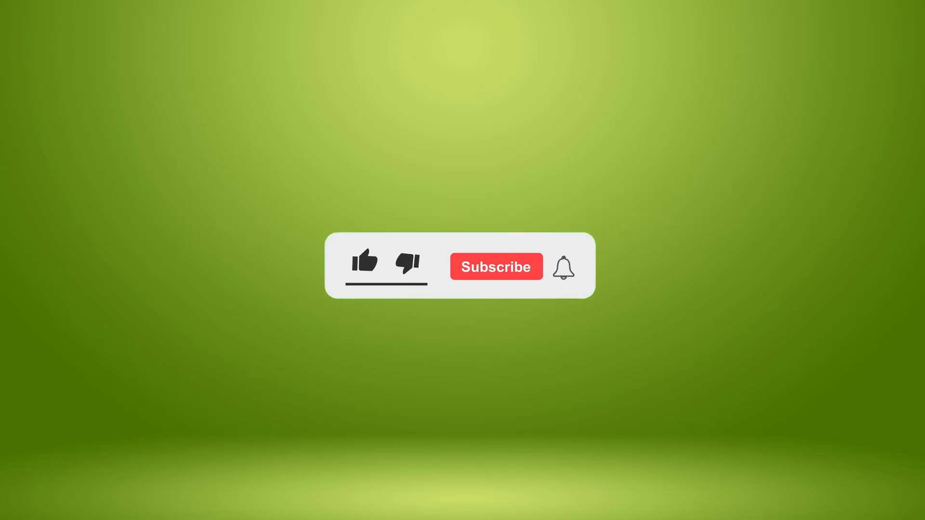
left_click(364, 261)
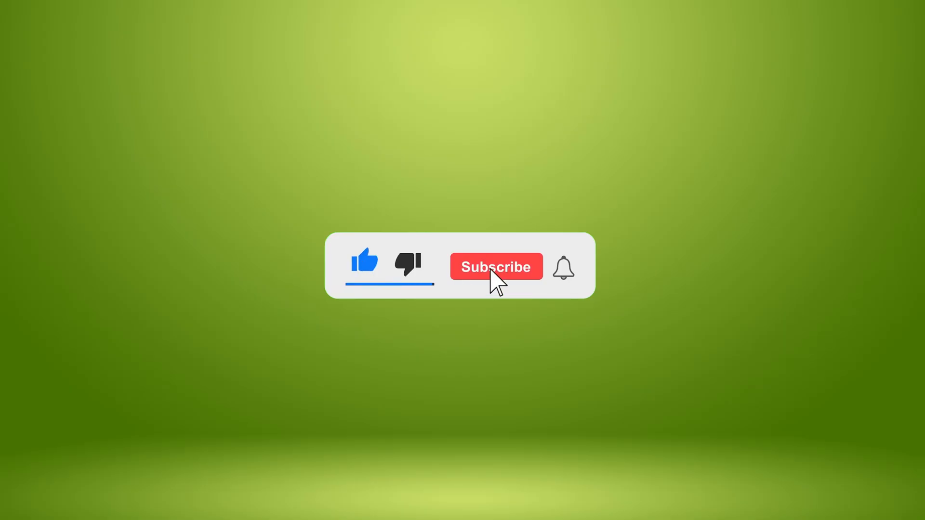
left_click(495, 267)
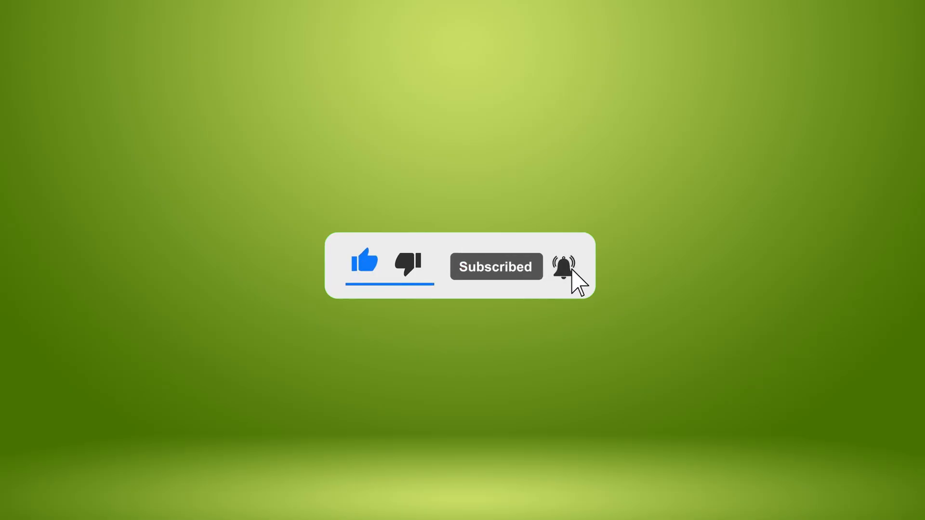
left_click(564, 267)
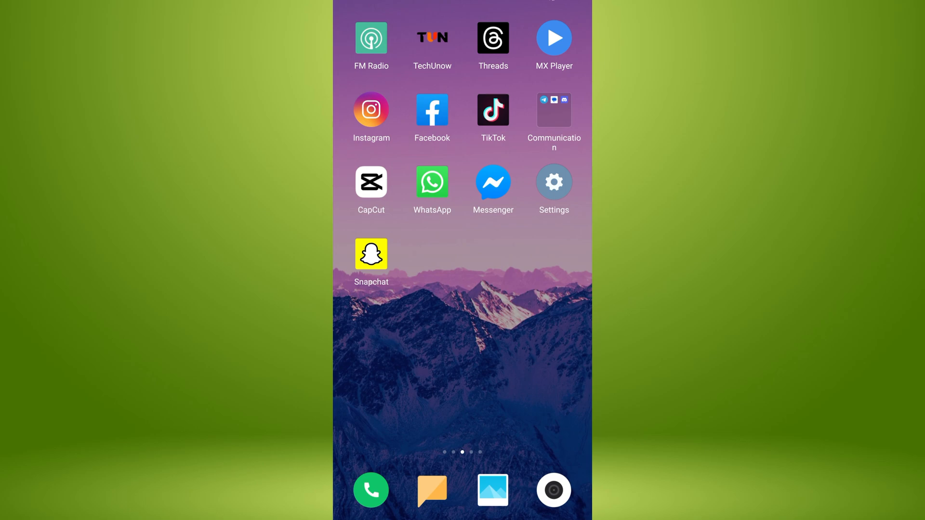
Step: Launch WhatsApp from its home-screen icon to show the chats list
left_click(432, 182)
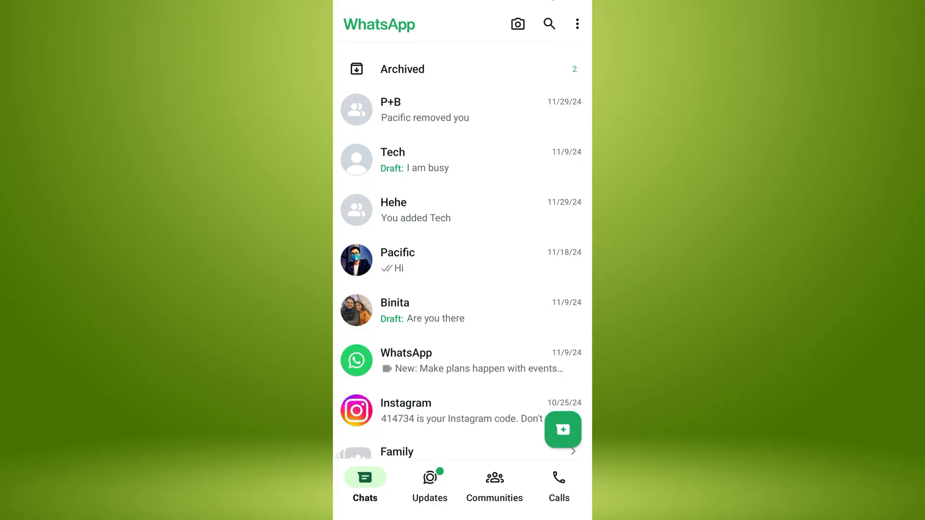
scroll("down", 3)
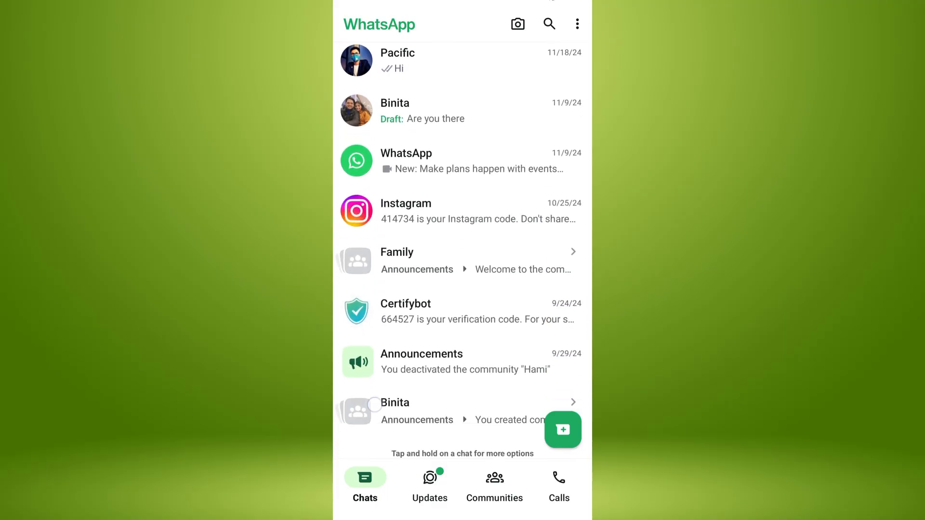
scroll("down", 3)
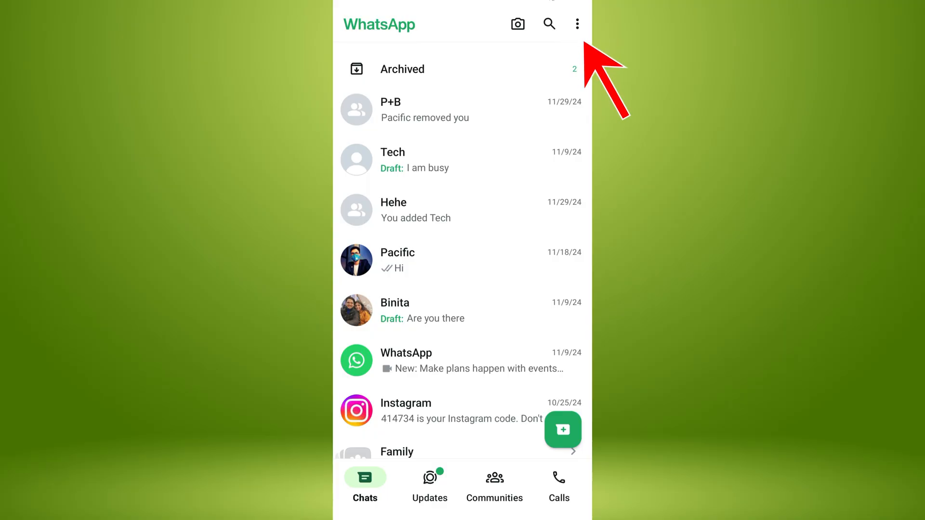
Step: Show Linked devices, listing the Firefox (Windows) session last active at 9:07 AM
left_click(577, 23)
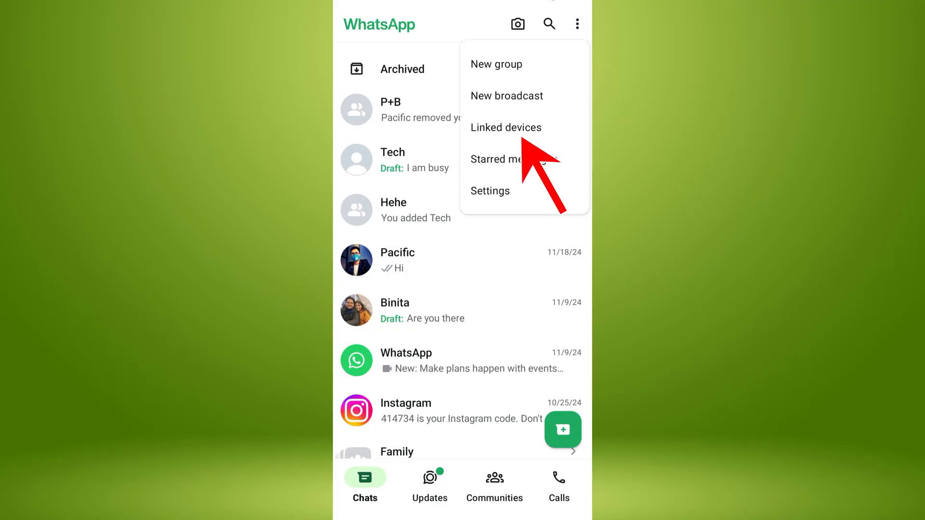
left_click(506, 127)
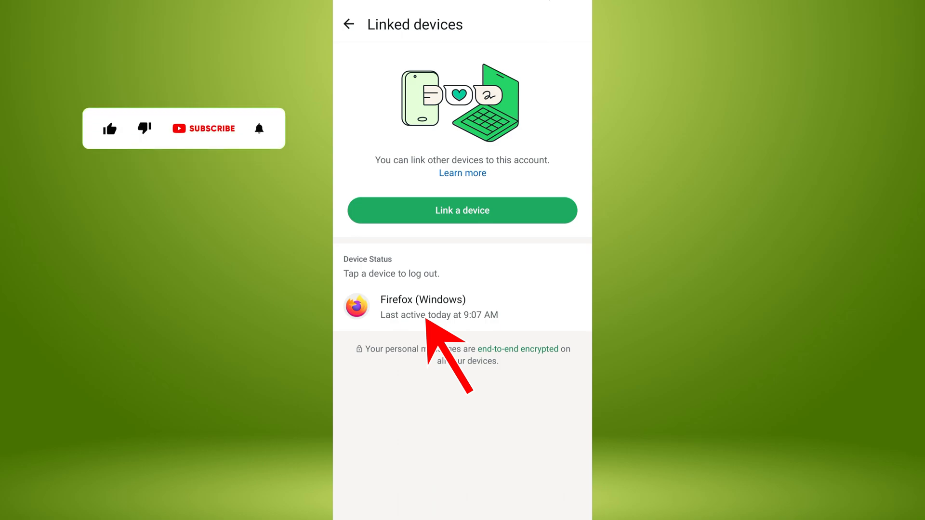
Step: Log out the Firefox (Windows) session, leaving no linked devices, and return to Chats
left_click(110, 128)
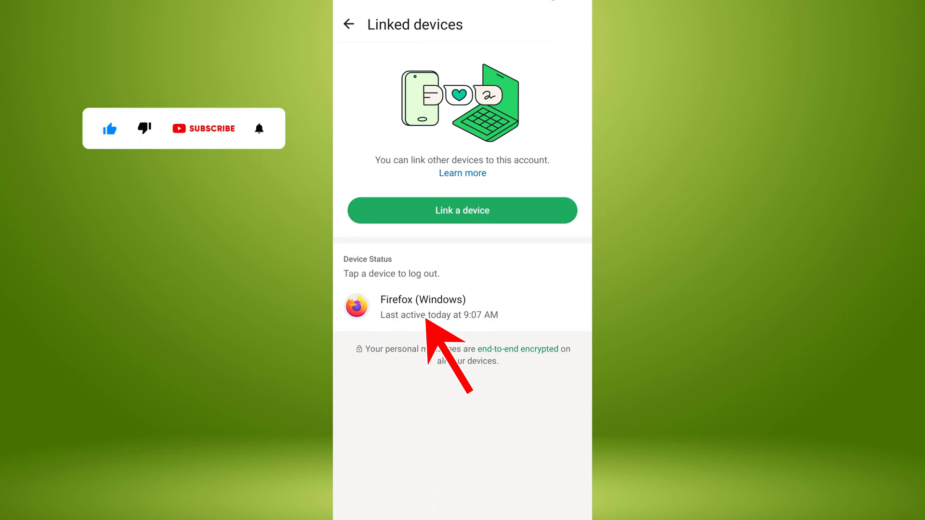
left_click(422, 307)
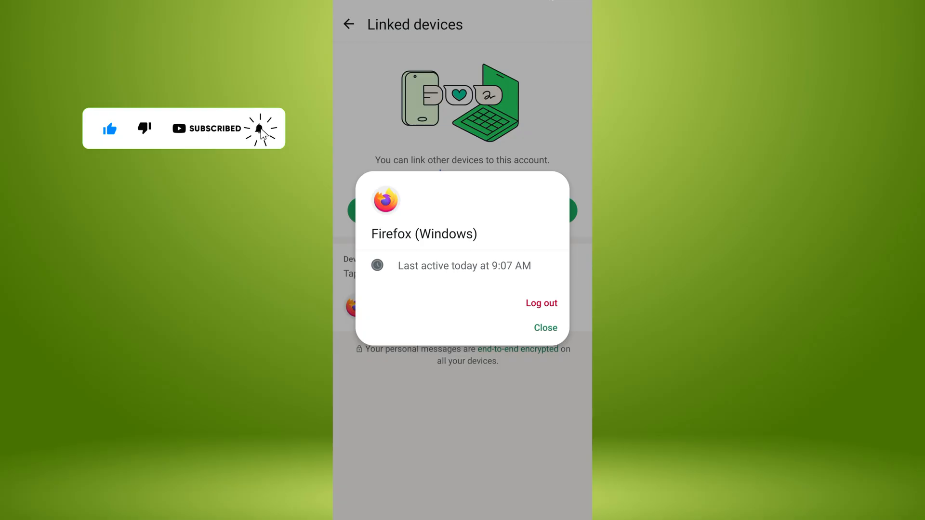
left_click(540, 303)
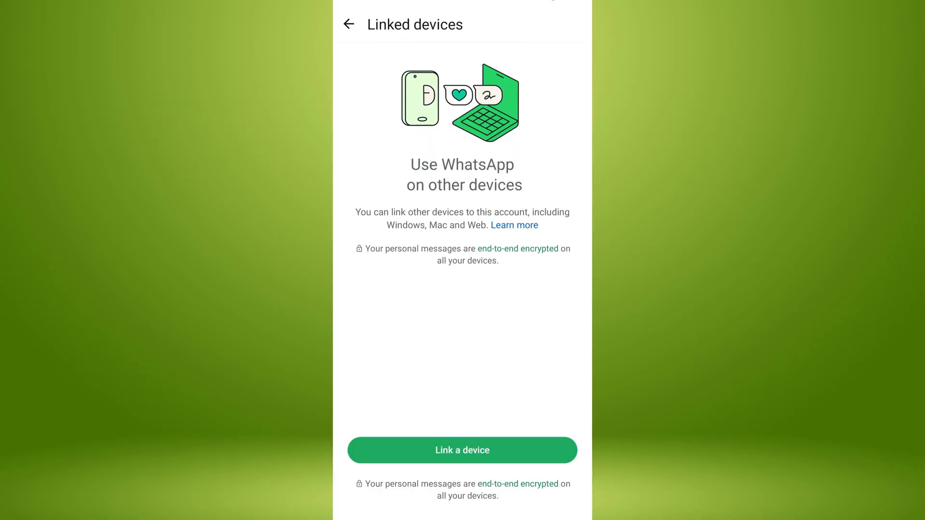
left_click(349, 24)
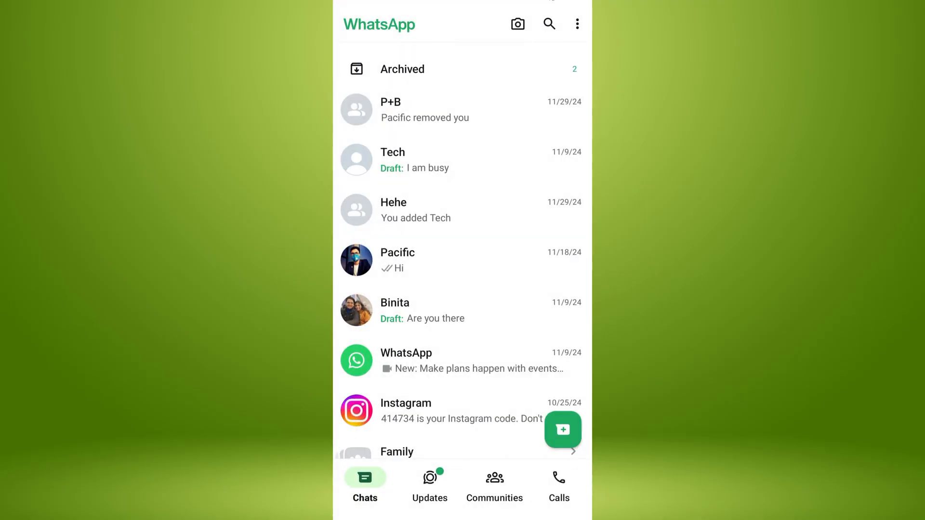